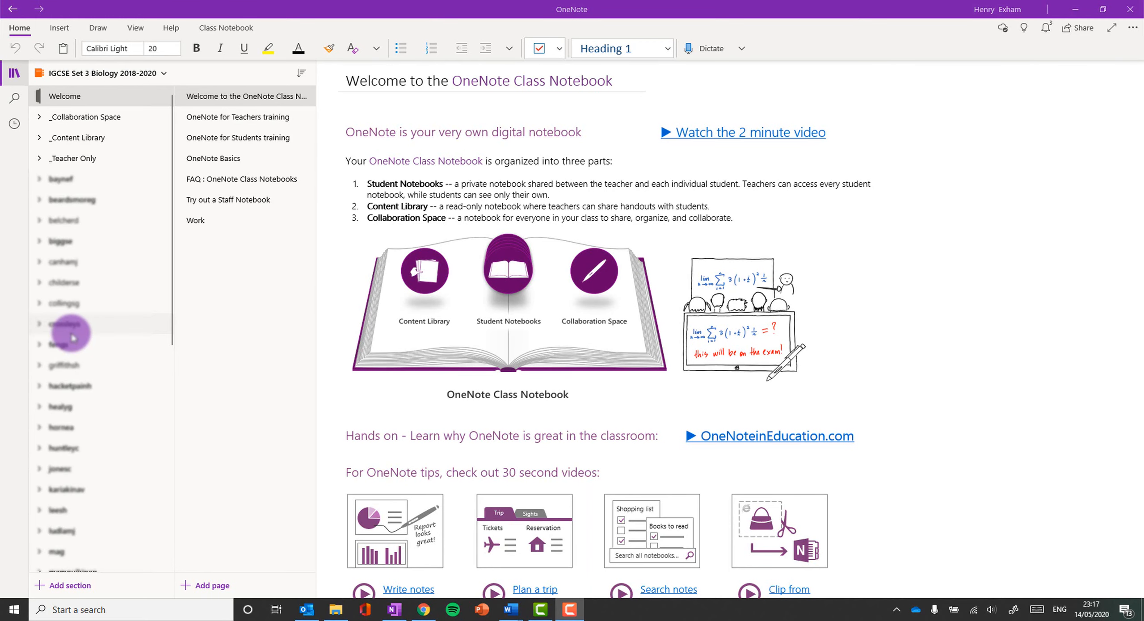
mouse_move(86, 125)
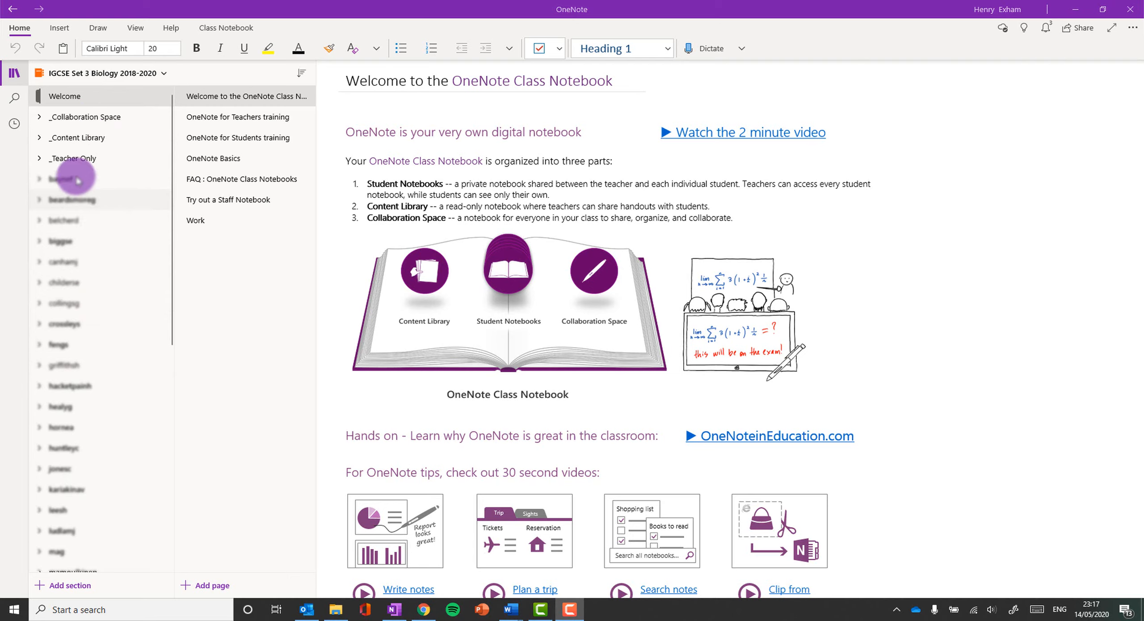
mouse_move(83, 142)
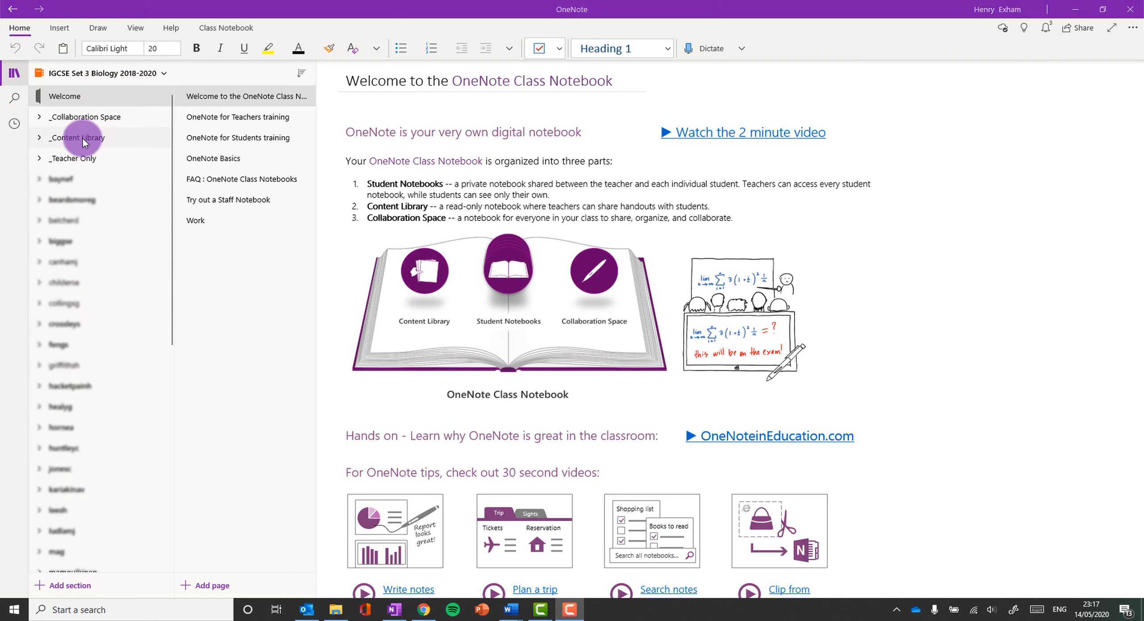
mouse_move(69, 428)
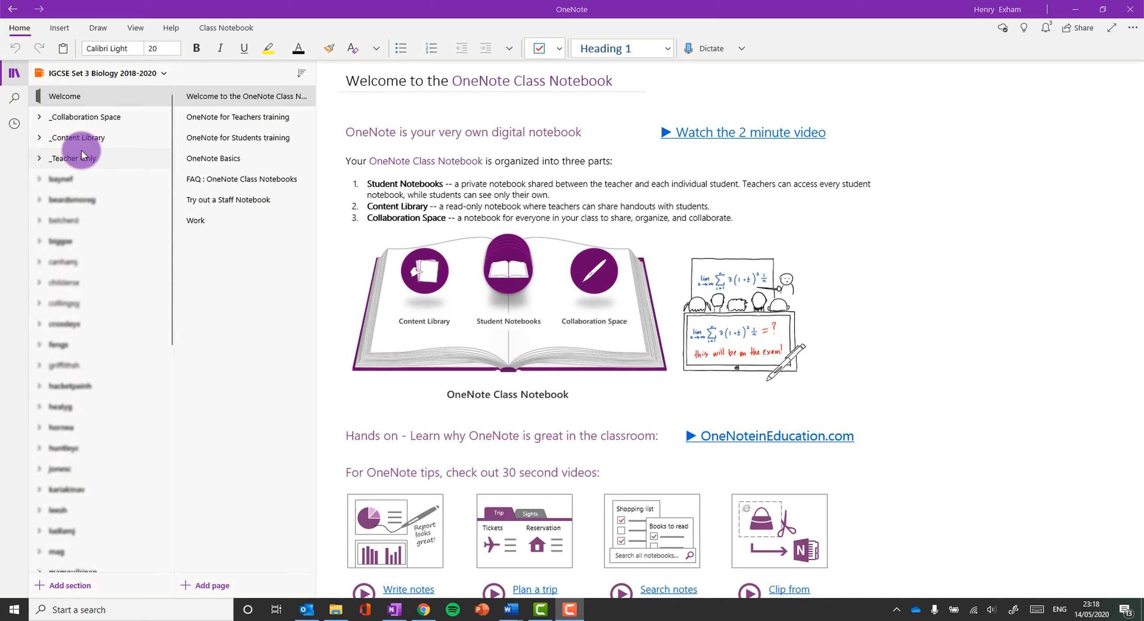
mouse_move(84, 118)
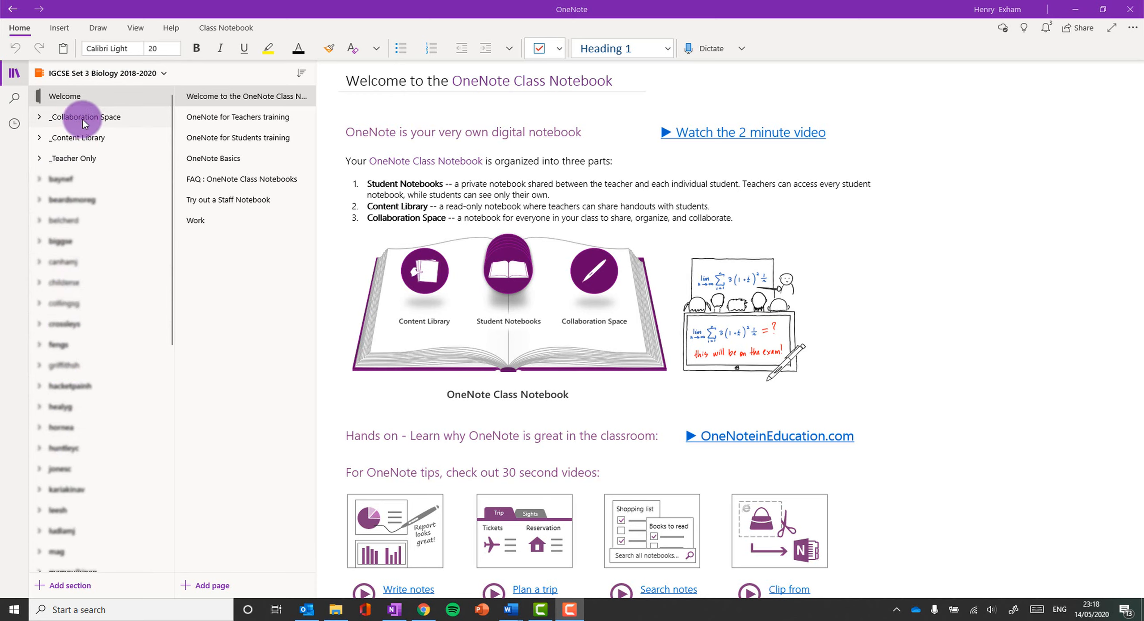
Expand Collaboration Space and show the Skittles Pics page in the shared images section
left_click(40, 117)
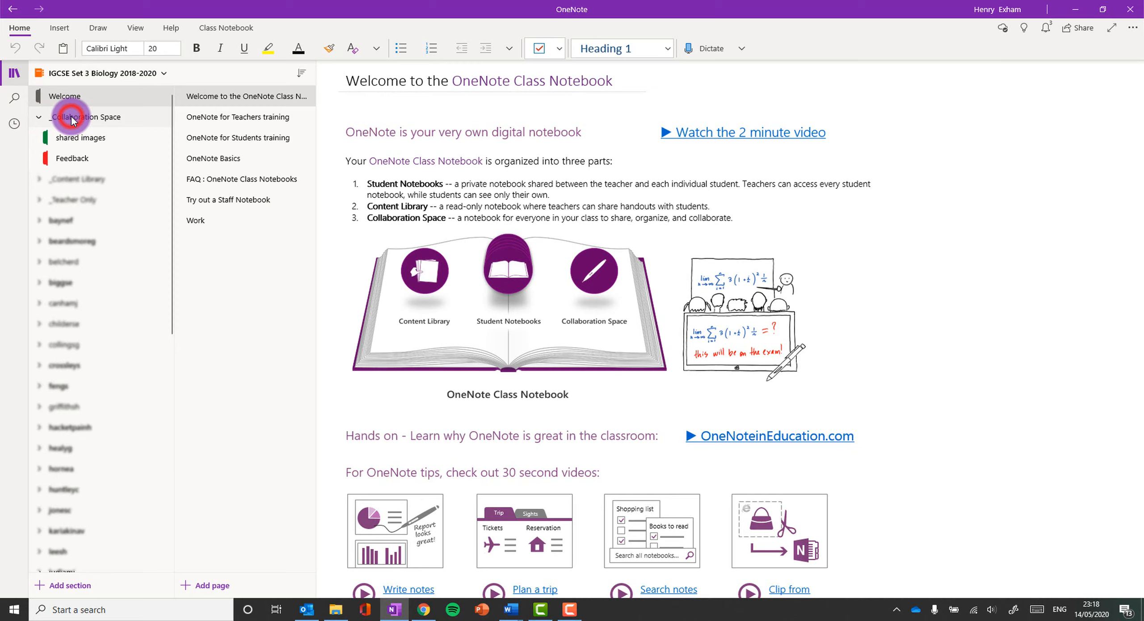
left_click(81, 138)
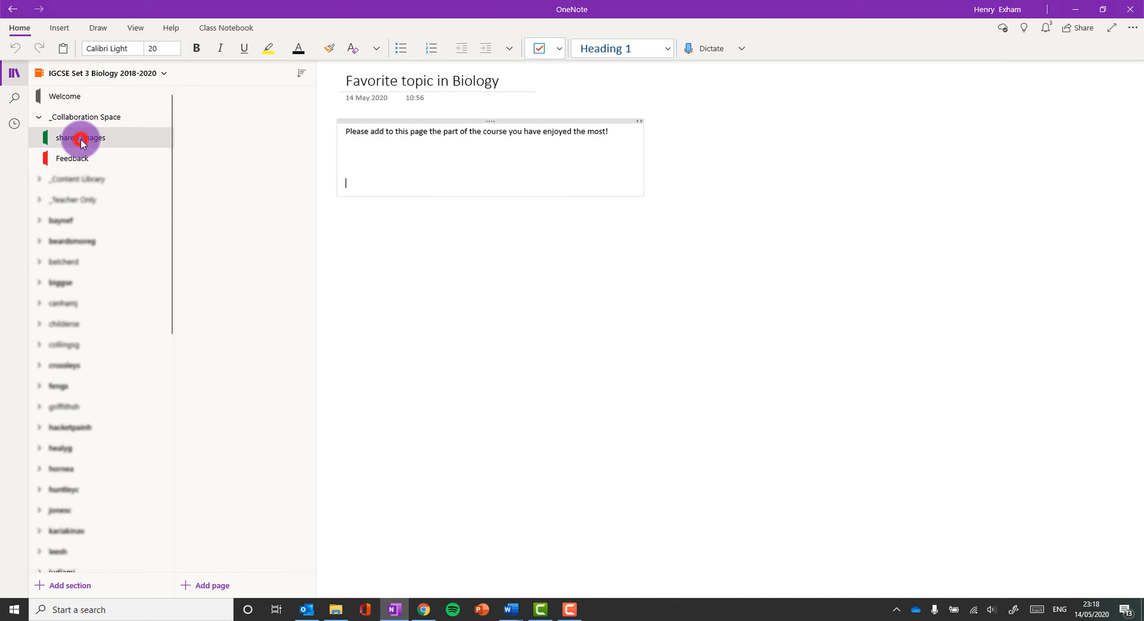
left_click(81, 138)
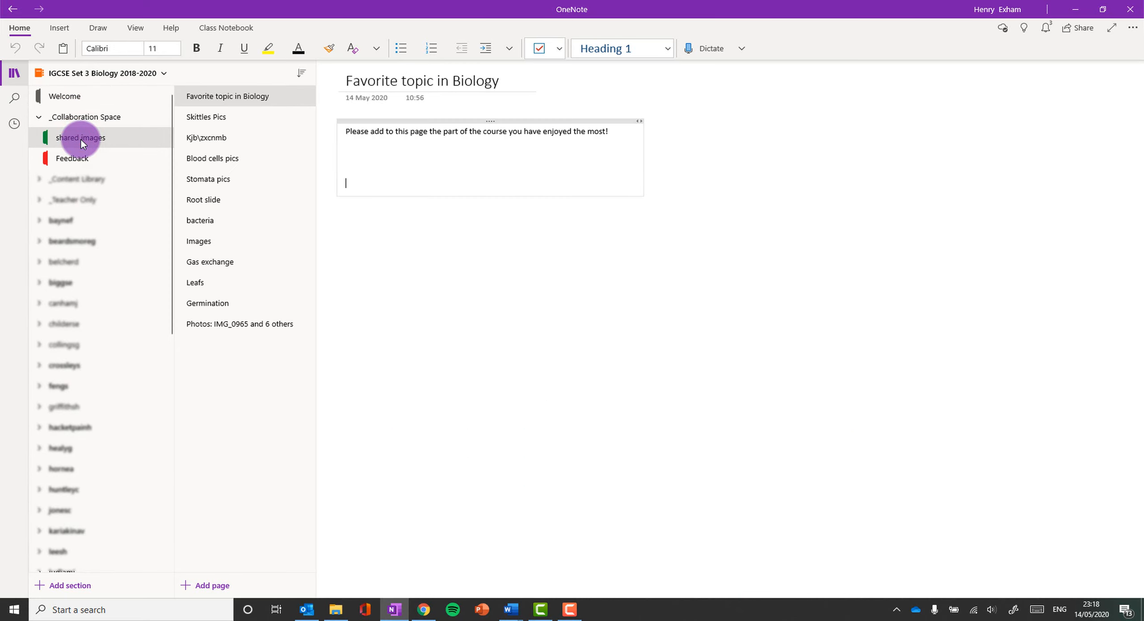
left_click(206, 117)
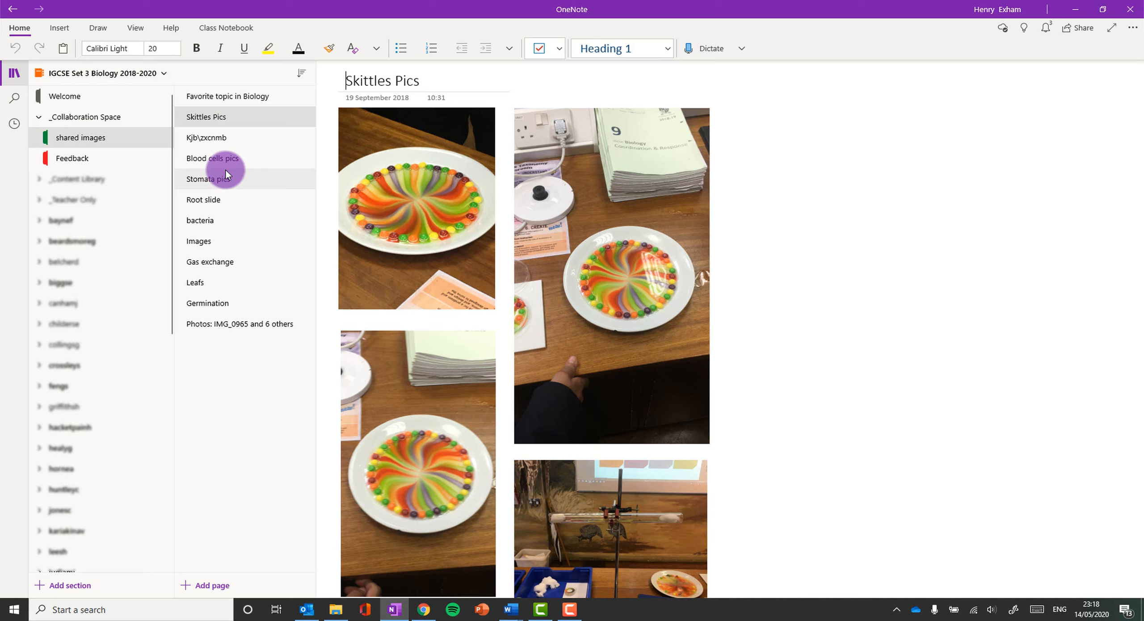
mouse_move(260, 384)
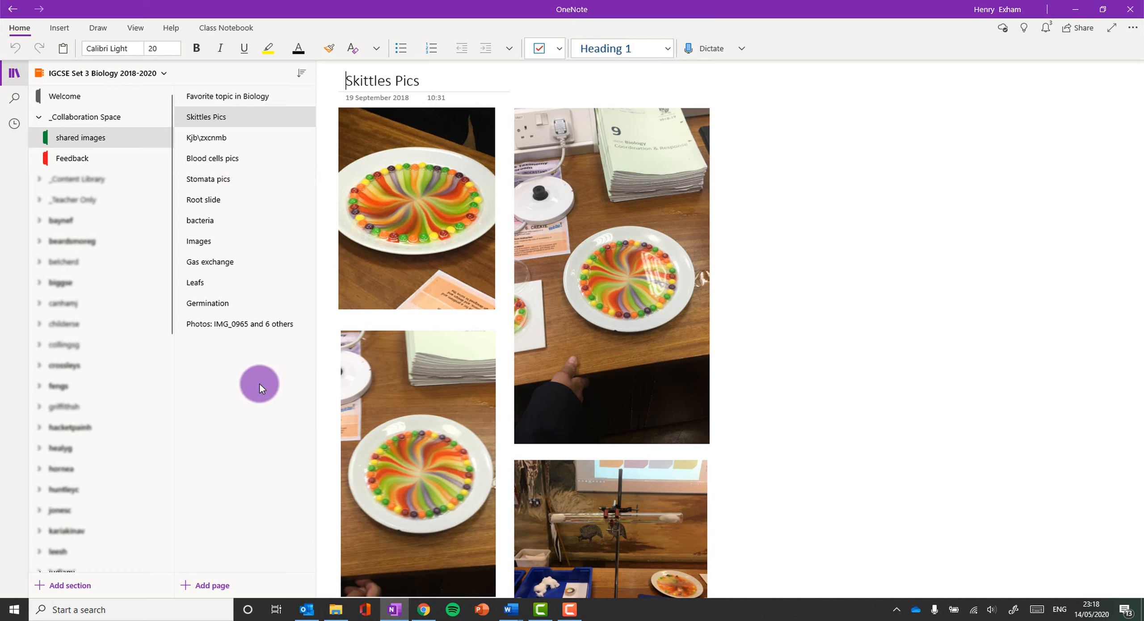
mouse_move(246, 354)
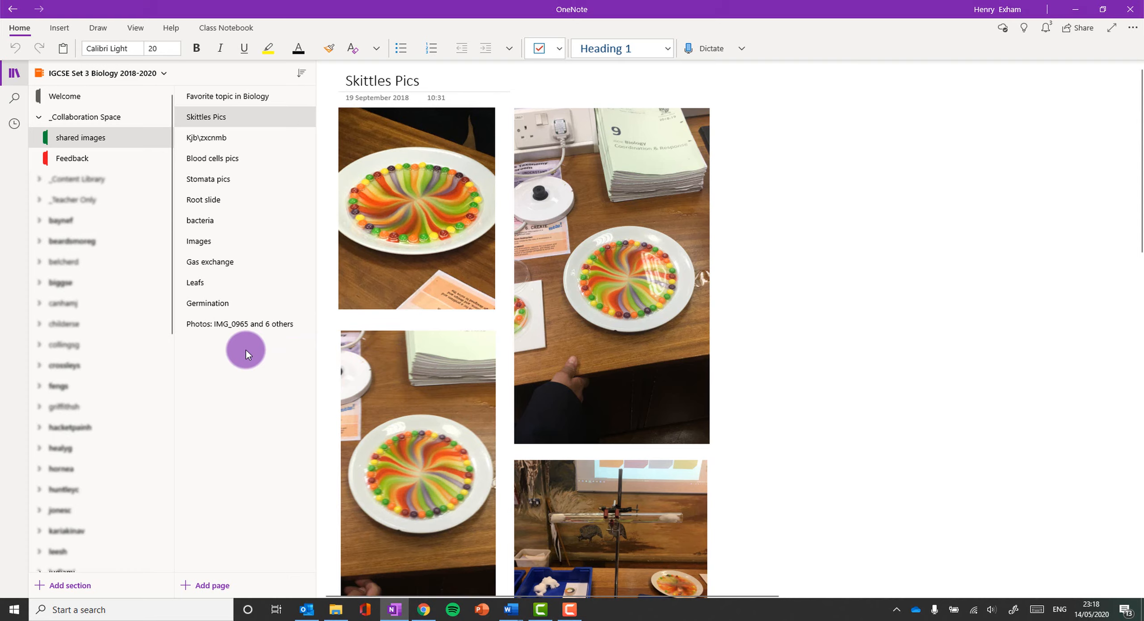
mouse_move(72, 158)
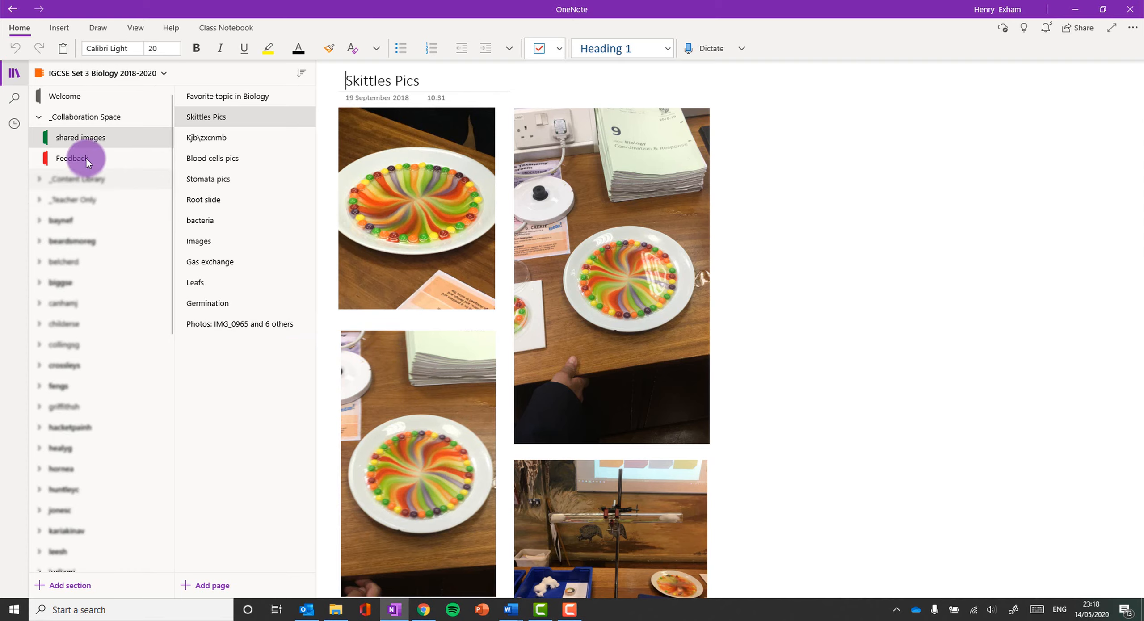
mouse_move(296, 178)
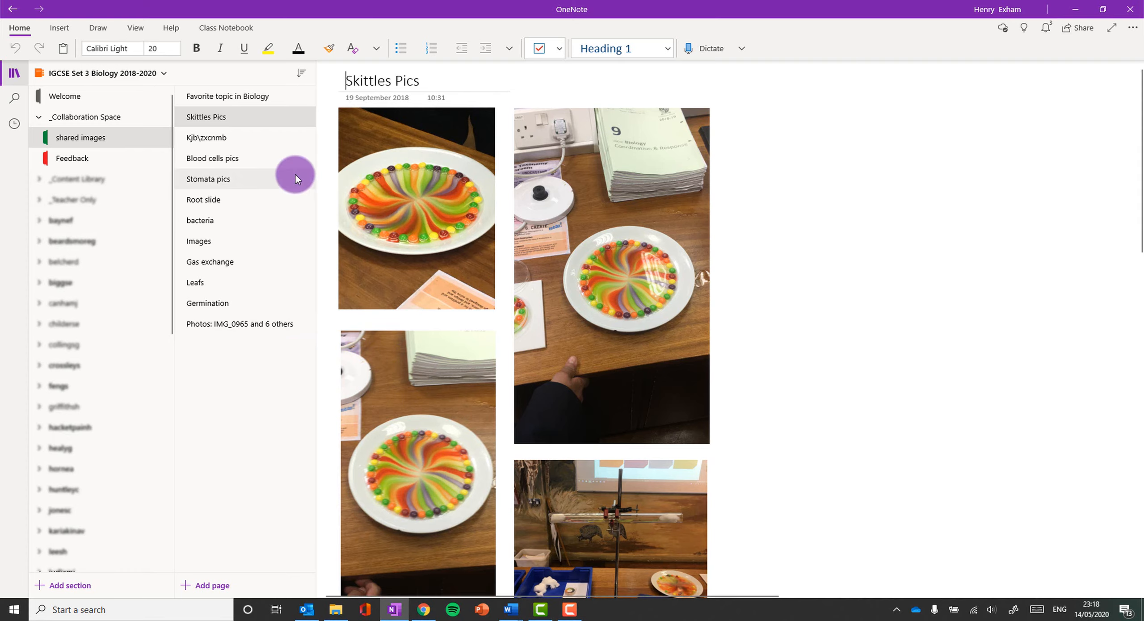
mouse_move(212, 199)
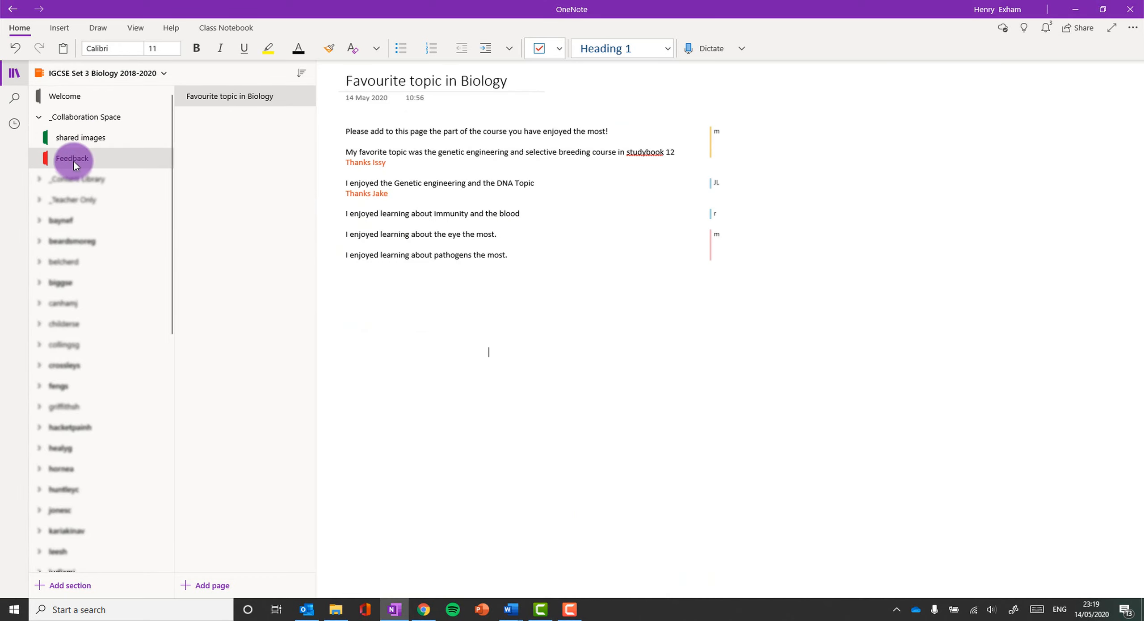
mouse_move(235, 97)
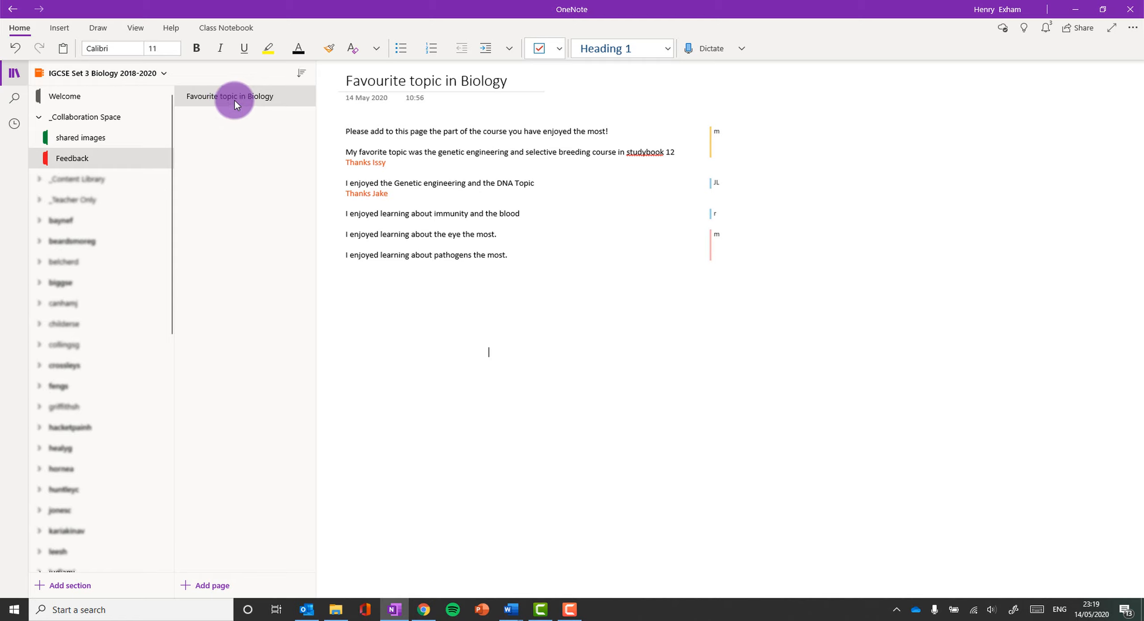
left_click(487, 252)
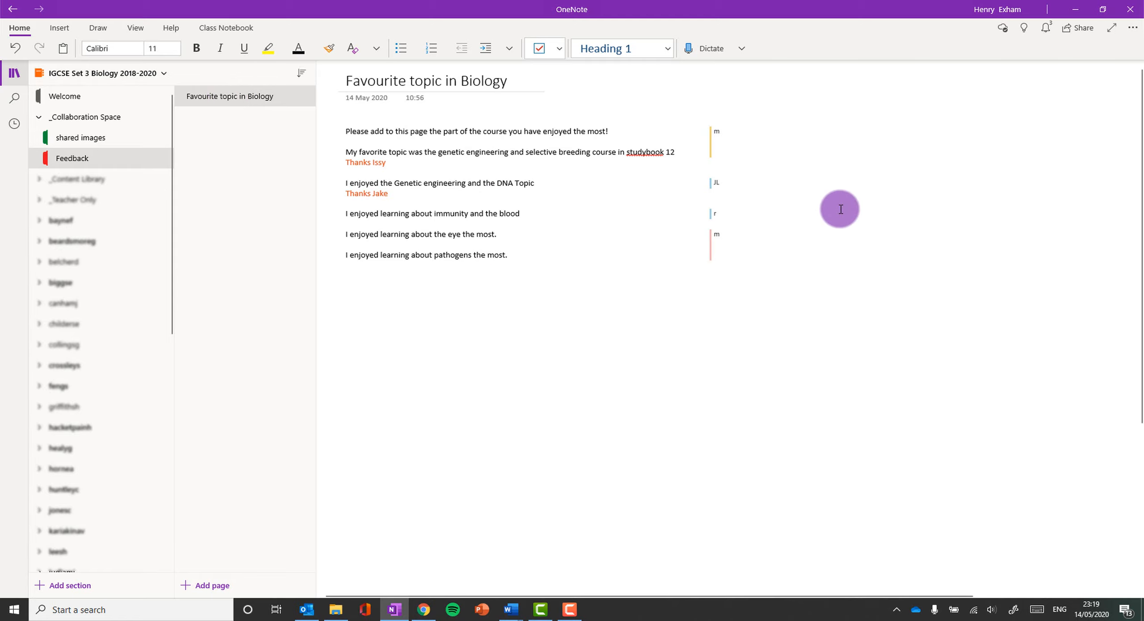
mouse_move(618, 214)
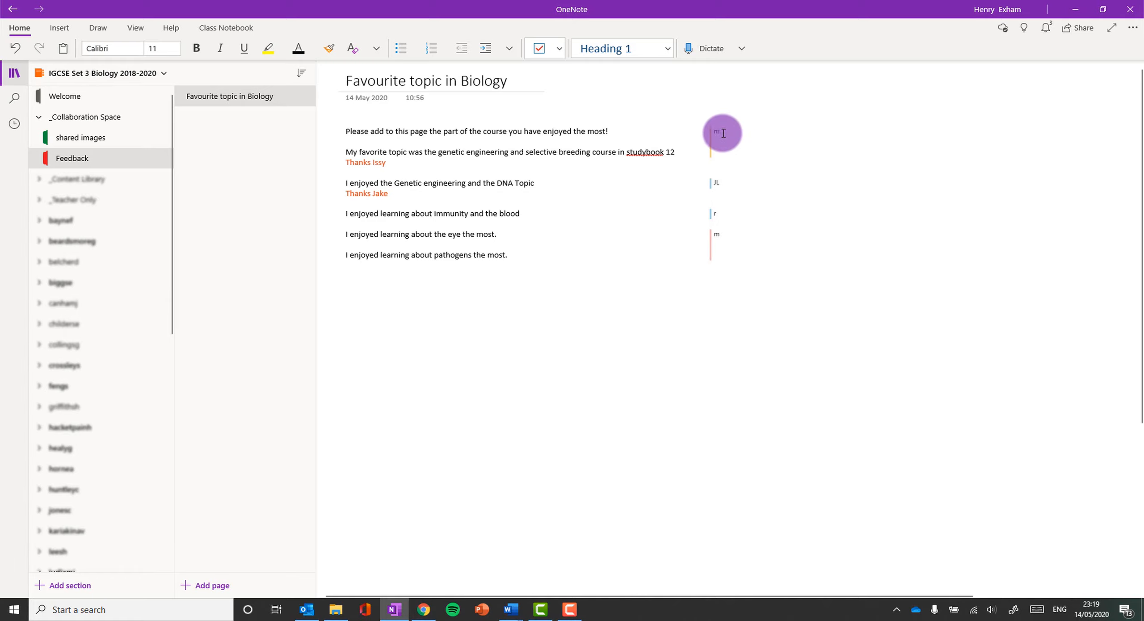
mouse_move(713, 187)
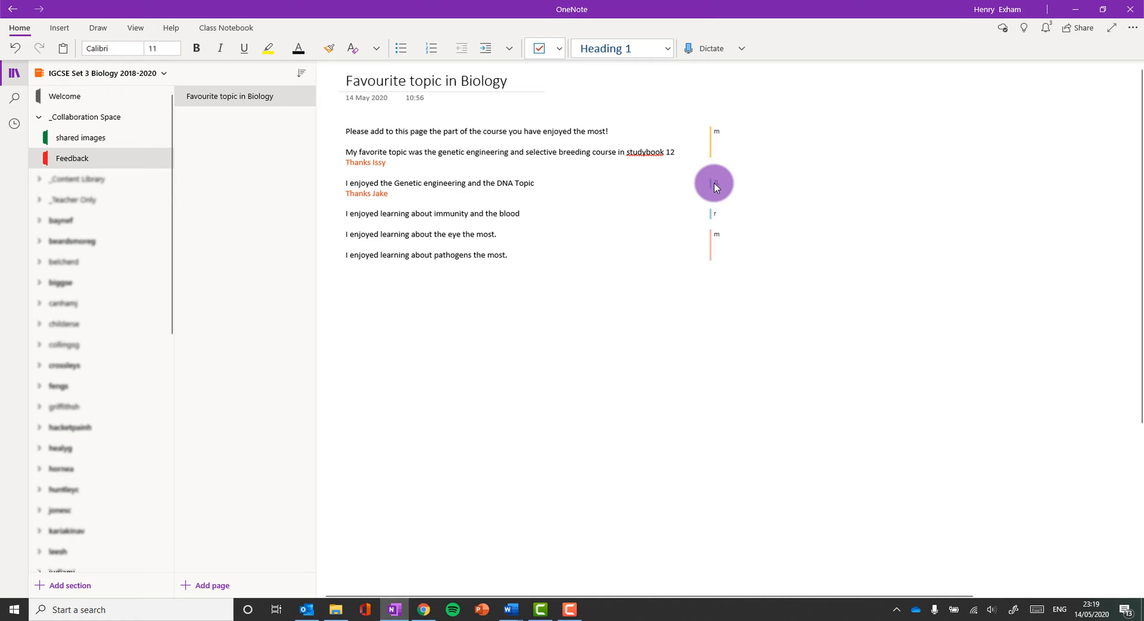
left_click(488, 352)
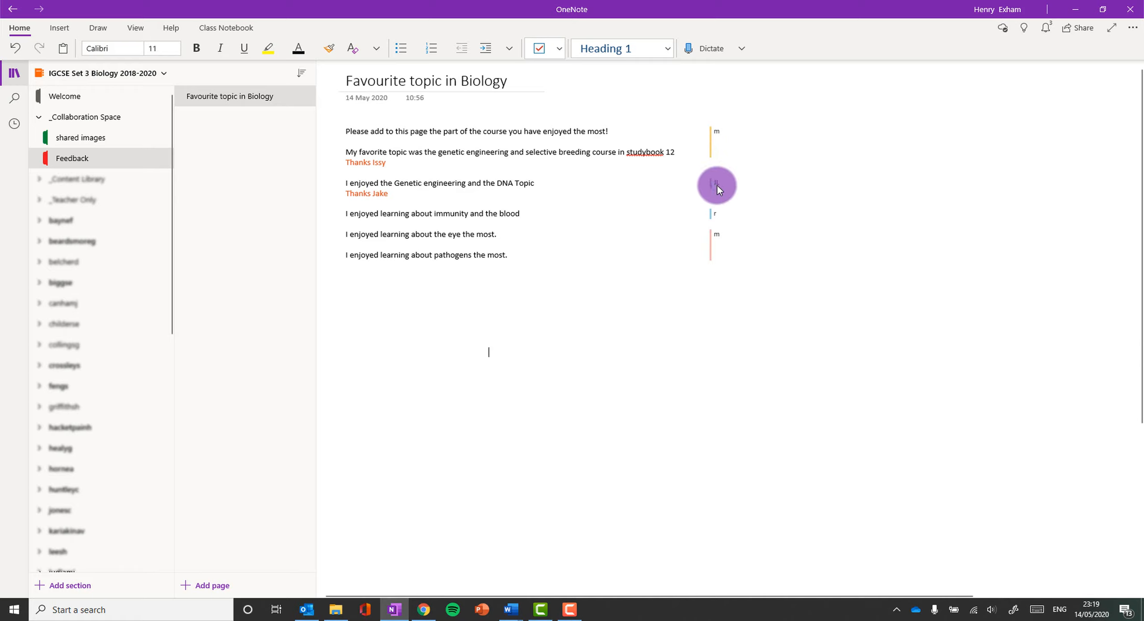
right_click(717, 185)
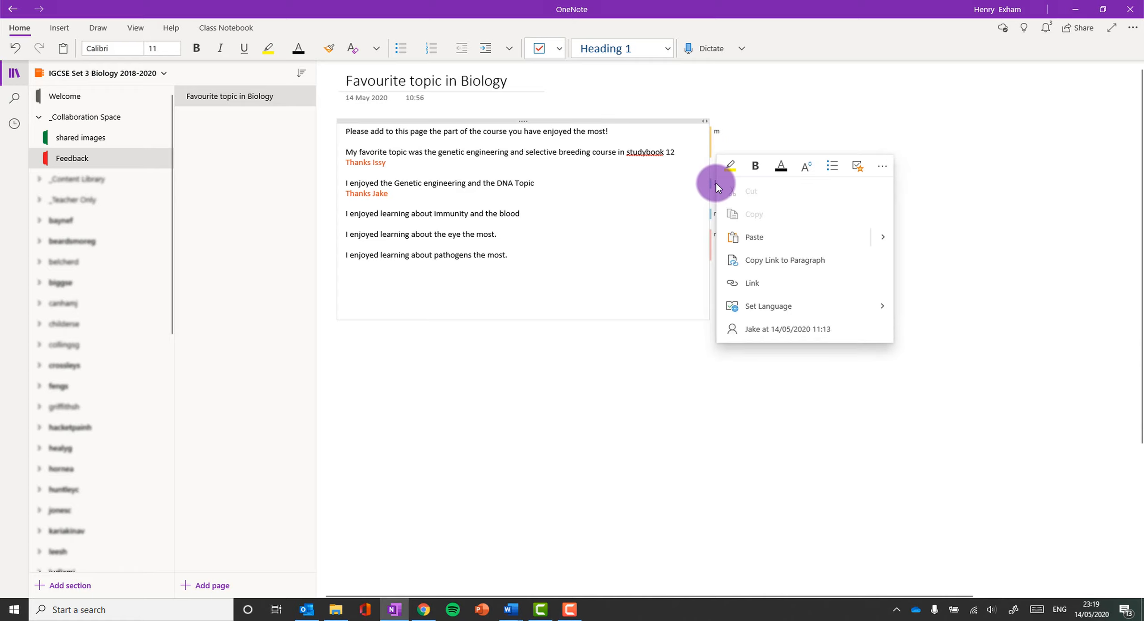
mouse_move(861, 338)
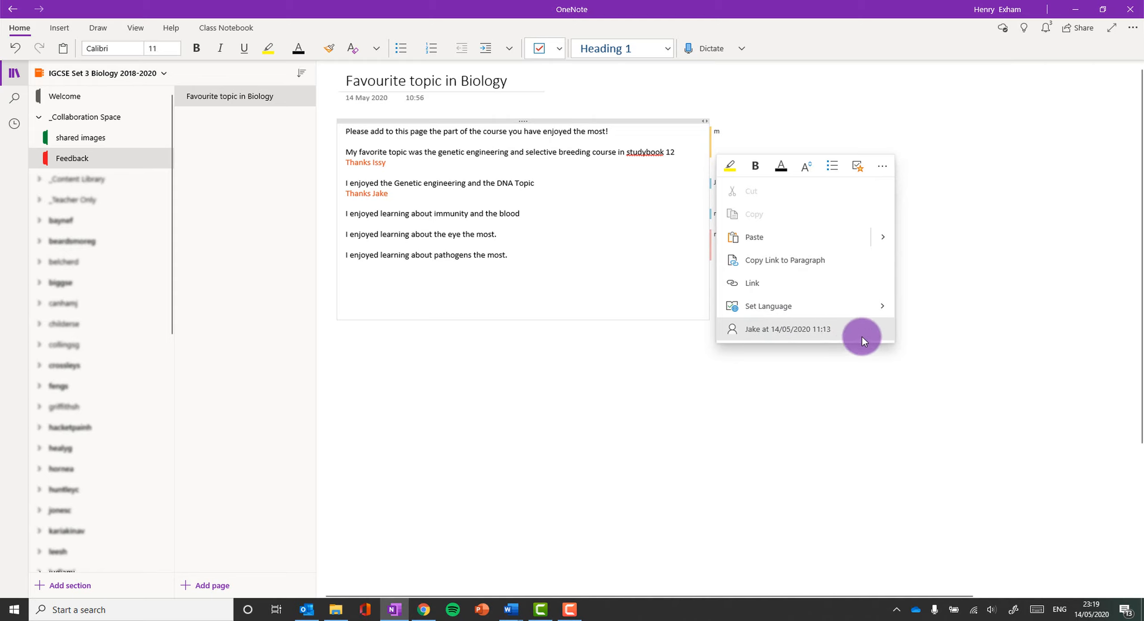
mouse_move(651, 286)
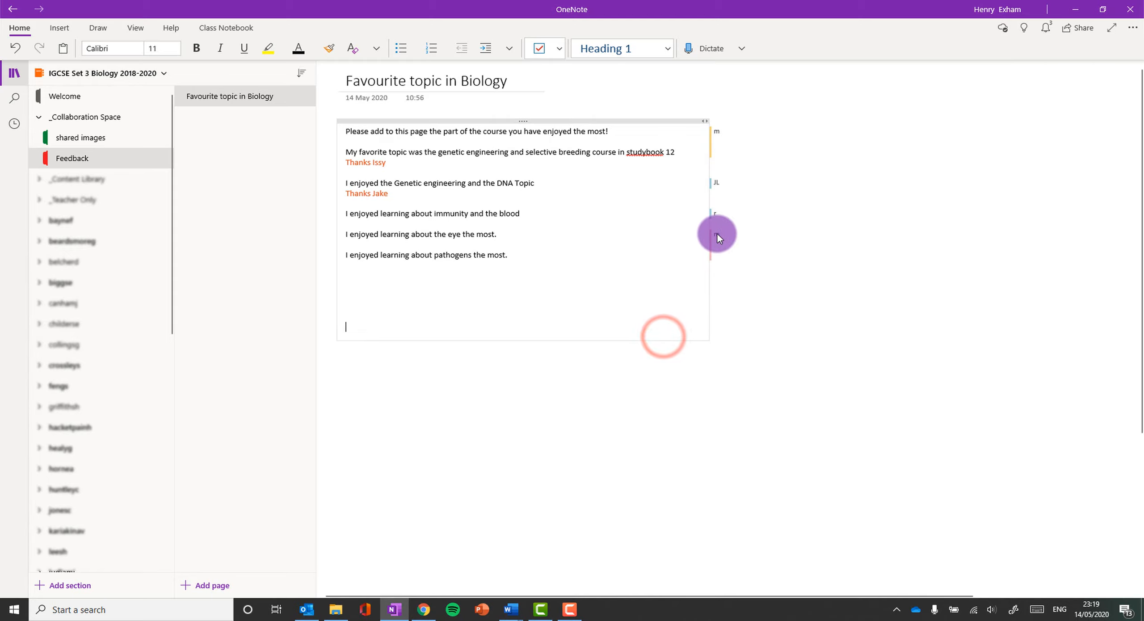
right_click(717, 236)
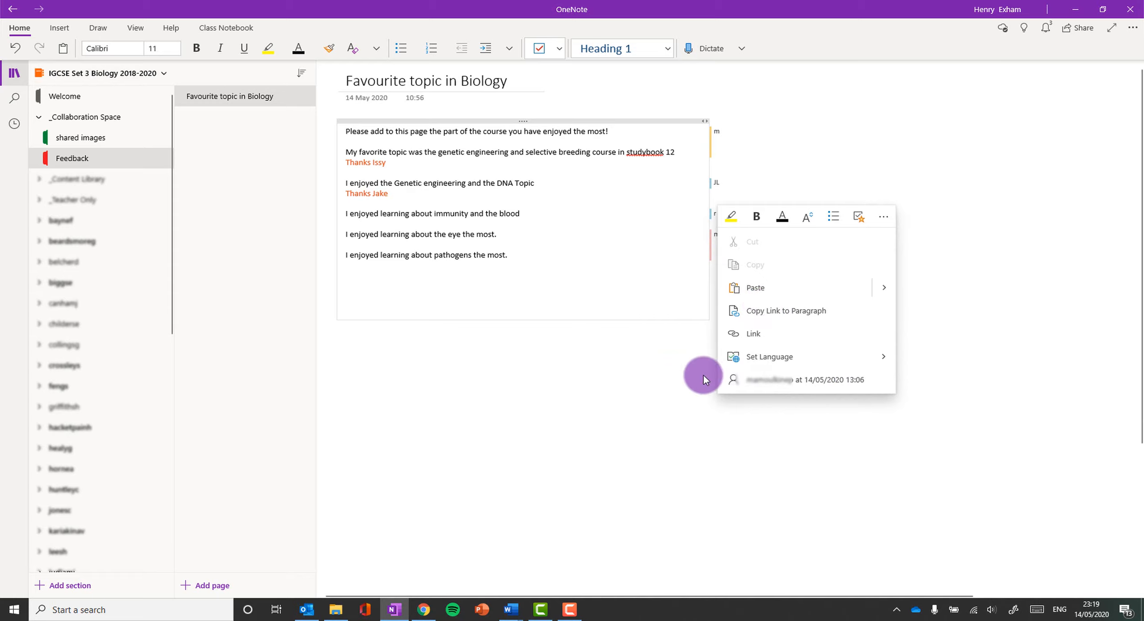
left_click(352, 249)
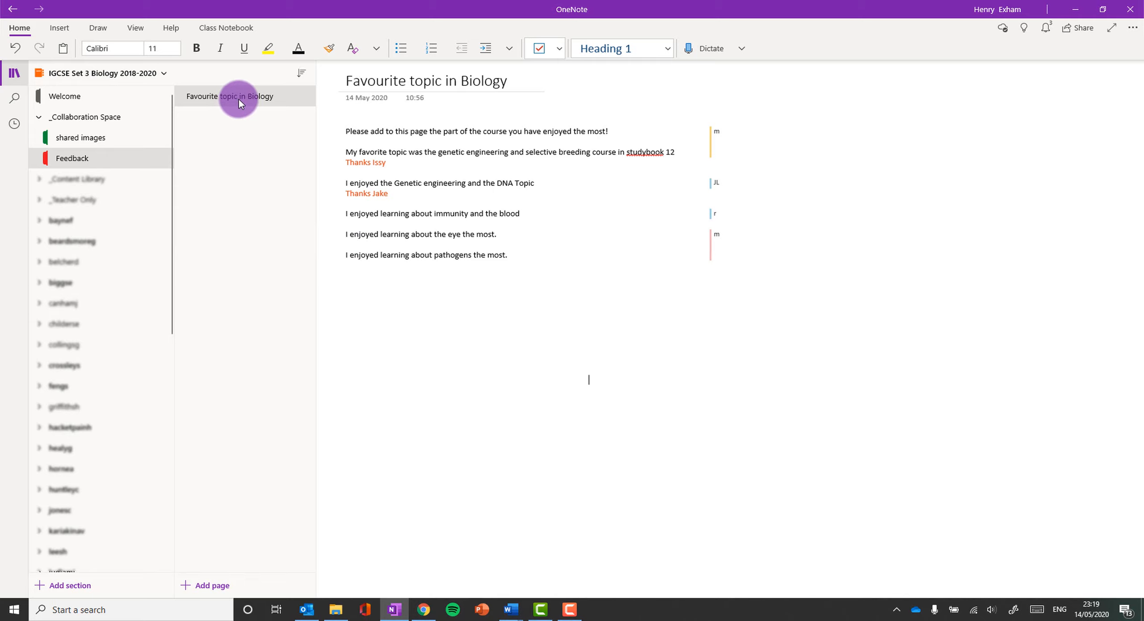
Show Page Versions for the Favourite topic in Biology page from its right-click menu
right_click(230, 96)
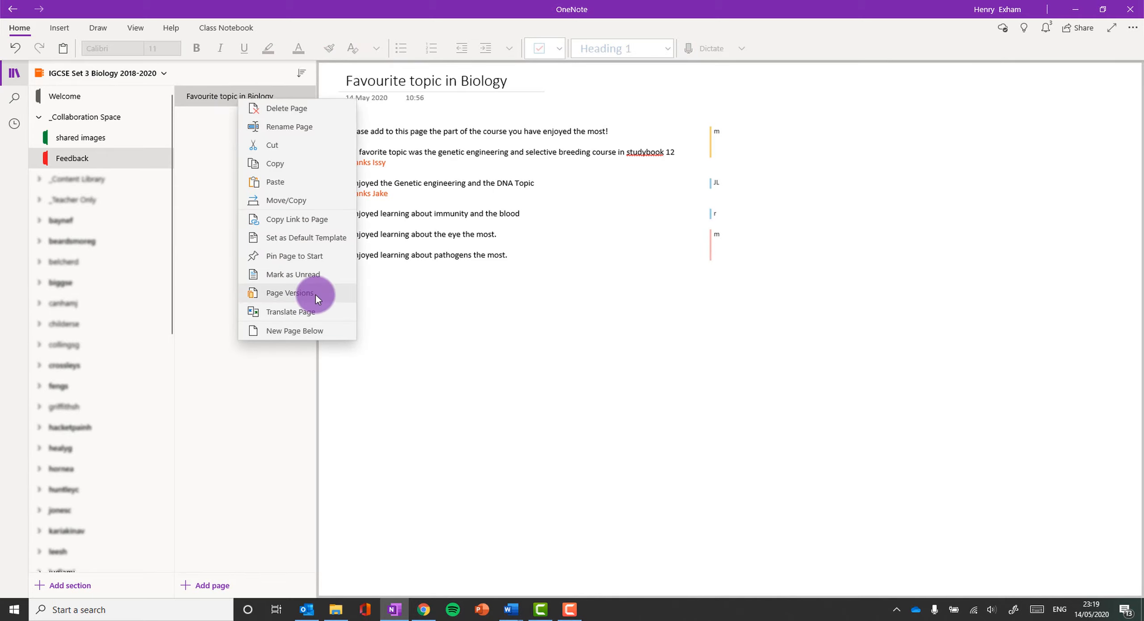
left_click(287, 292)
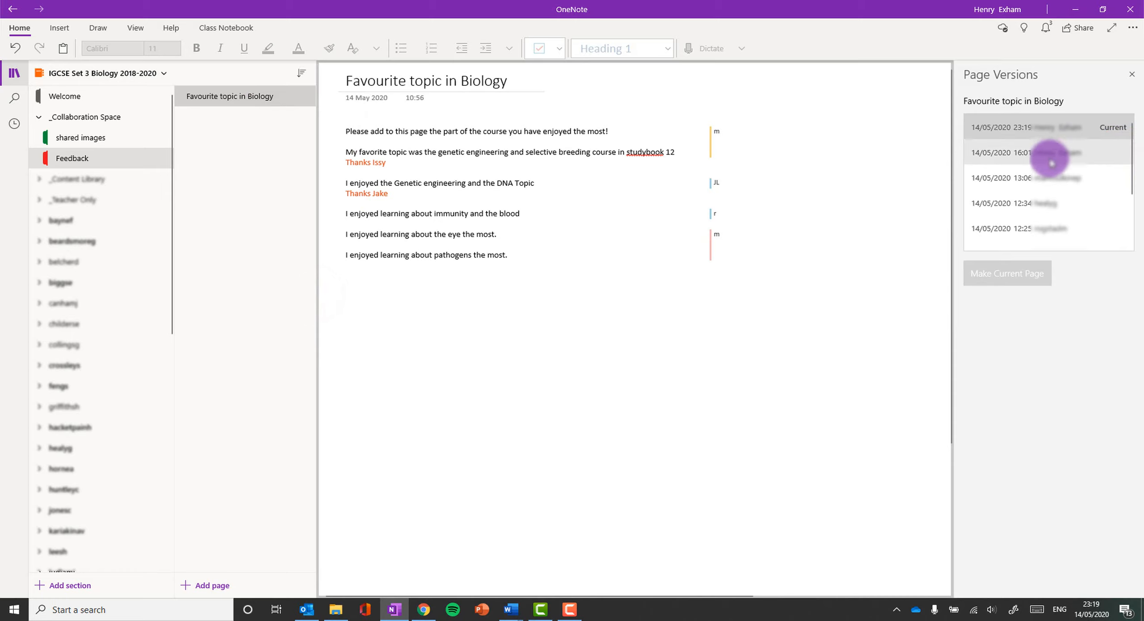
scroll("down", 3)
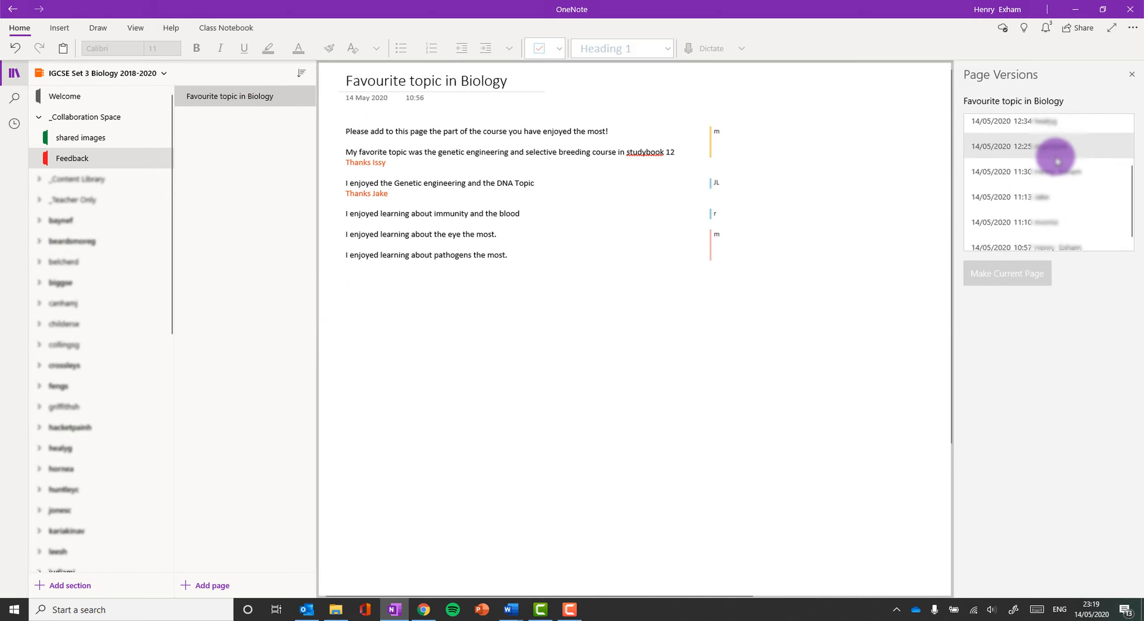
Preview earlier saved versions, including those from 11:13 and 12:25
left_click(1007, 195)
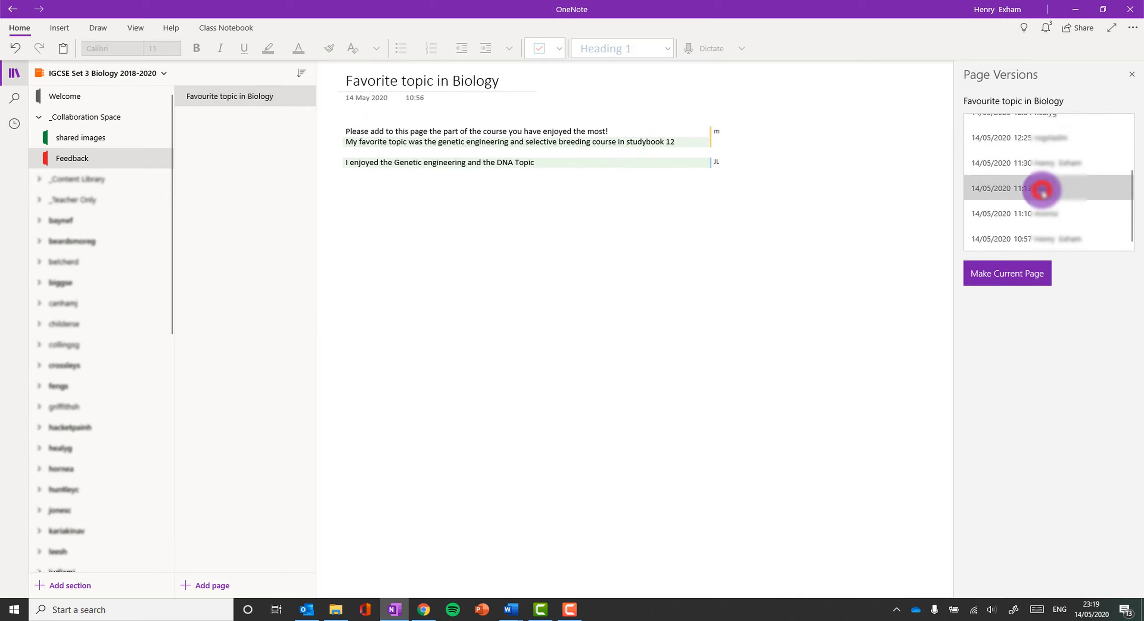
left_click(1021, 187)
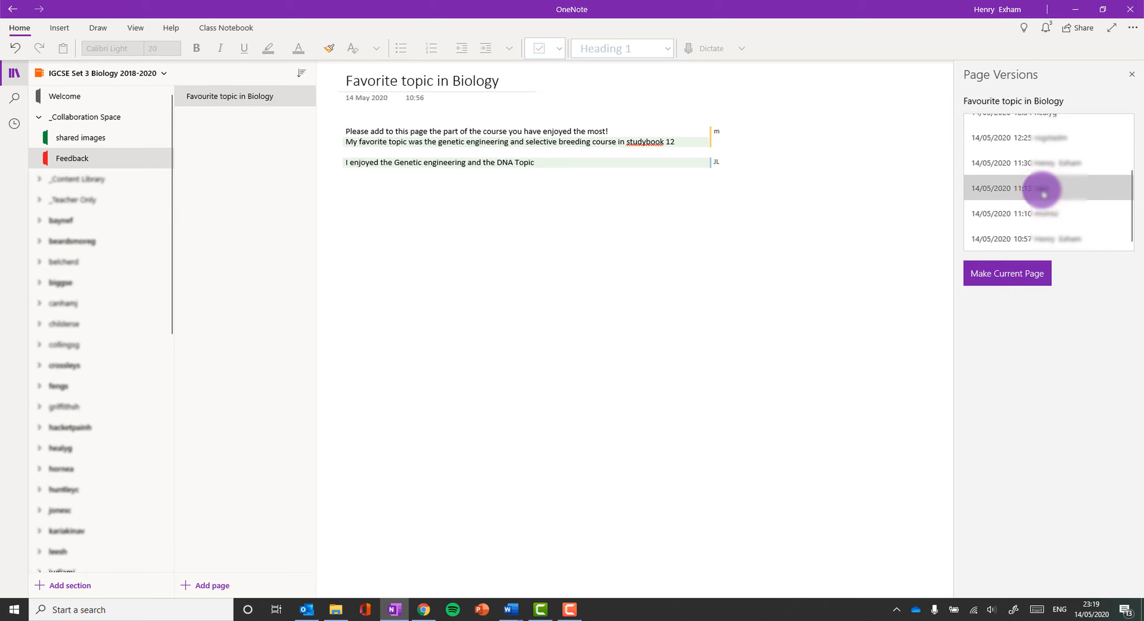
left_click(1043, 163)
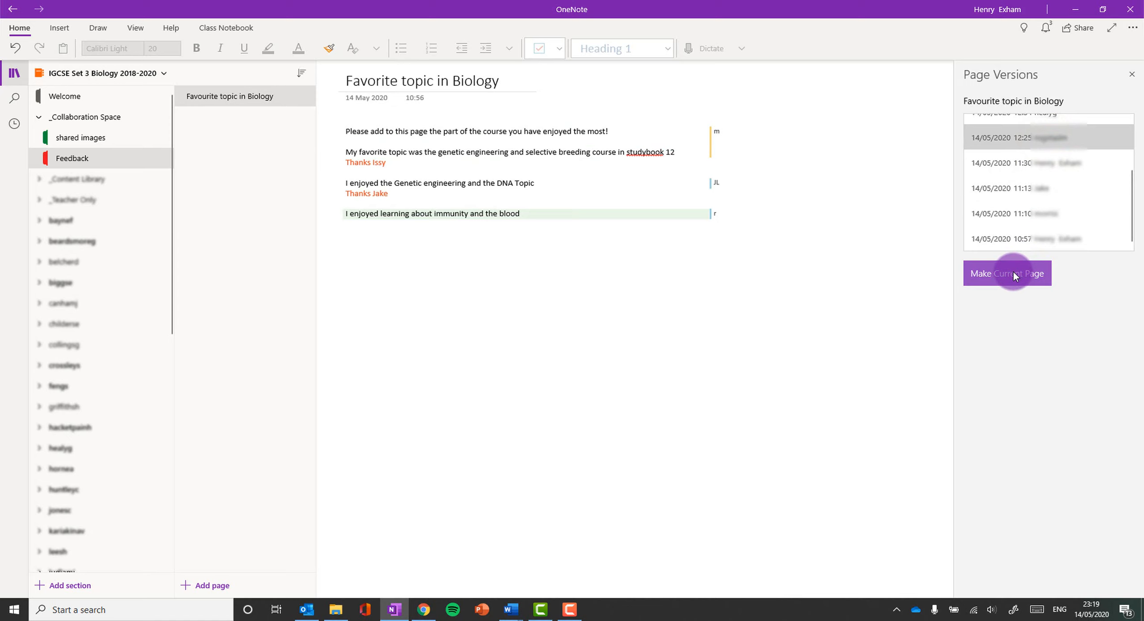
left_click(1007, 272)
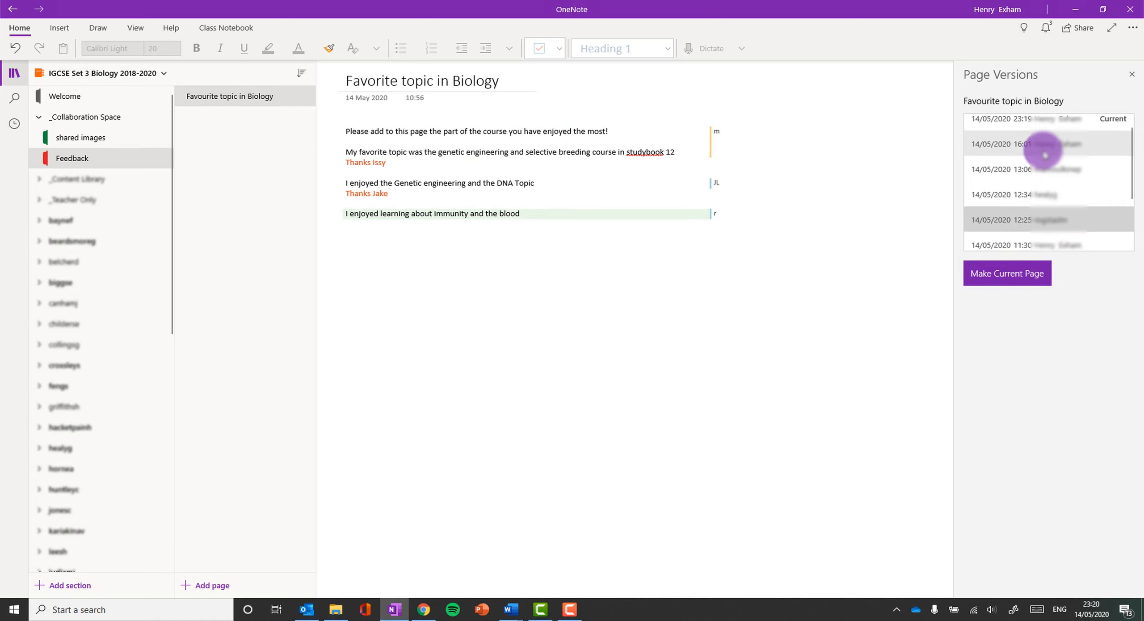